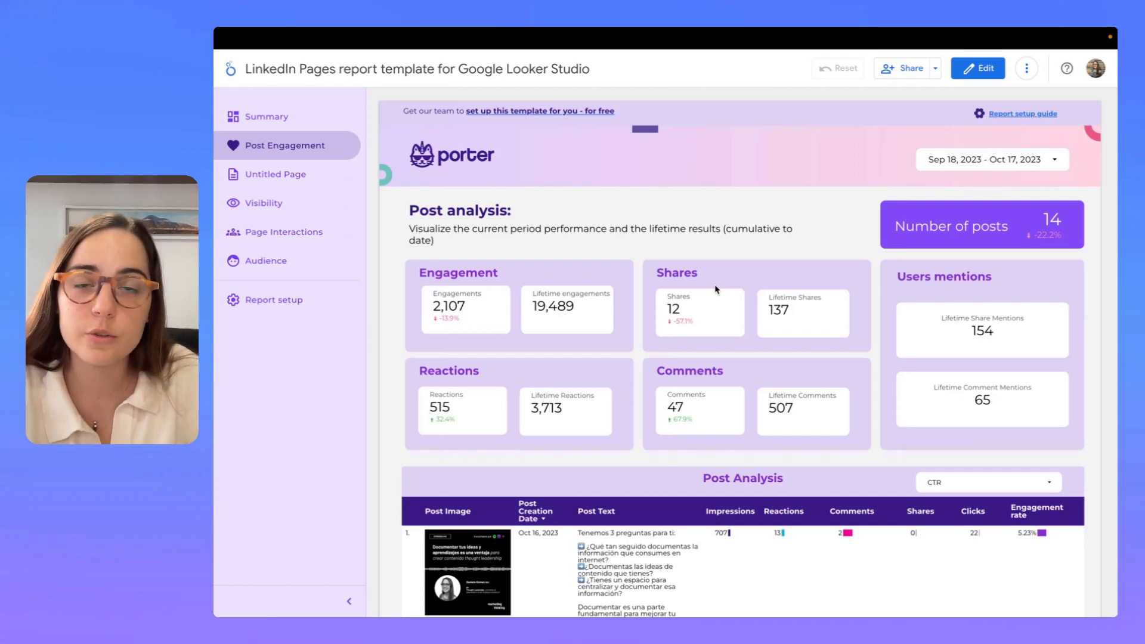
mouse_move(1075, 140)
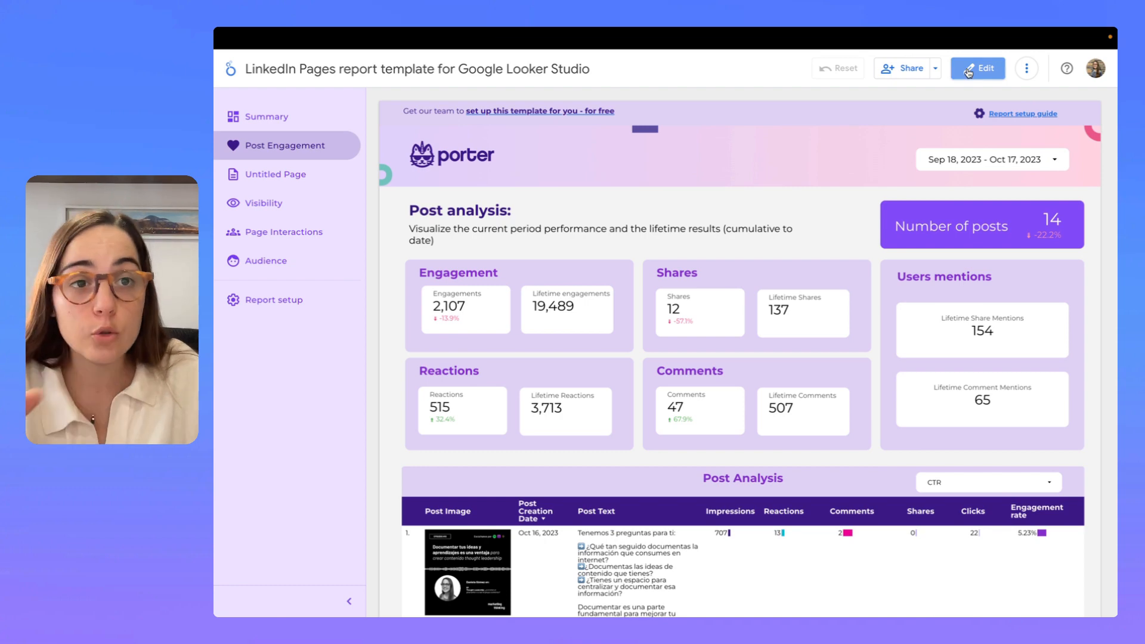
Switch the LinkedIn Pages report into edit mode.
click(978, 68)
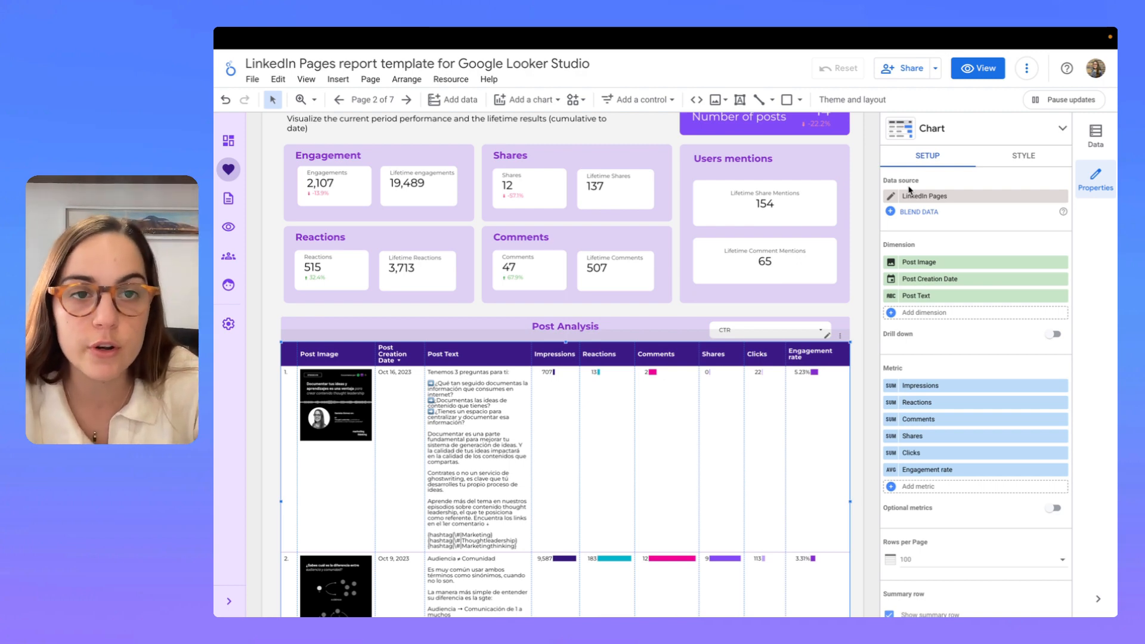
mouse_move(1055, 172)
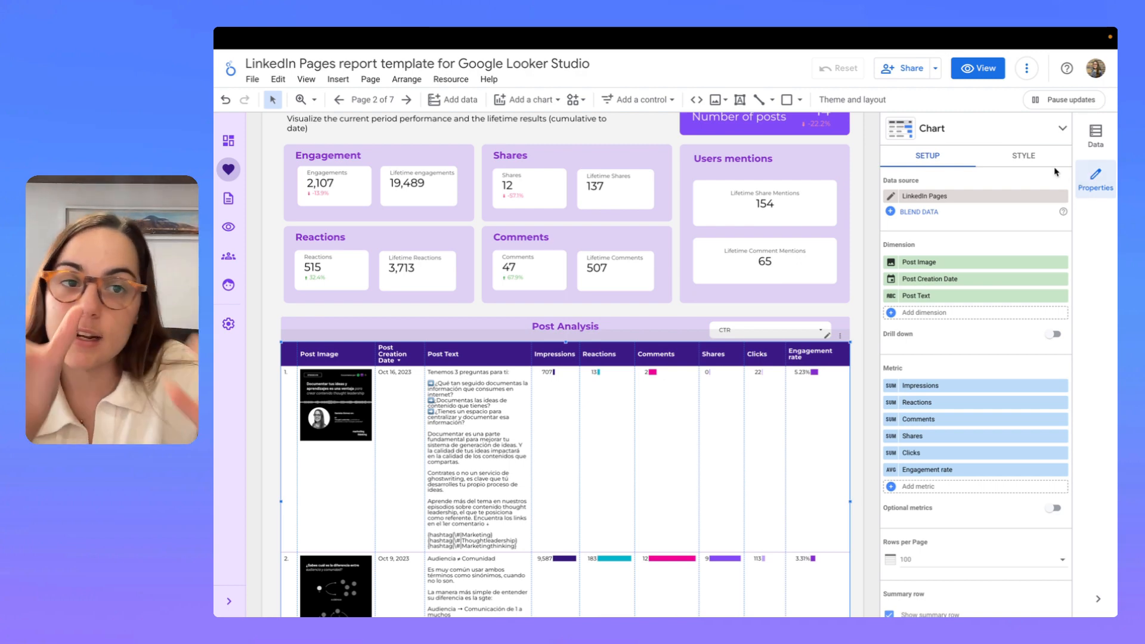
Show the Post Analysis table's Style settings and scroll down to Table Colors.
click(1022, 156)
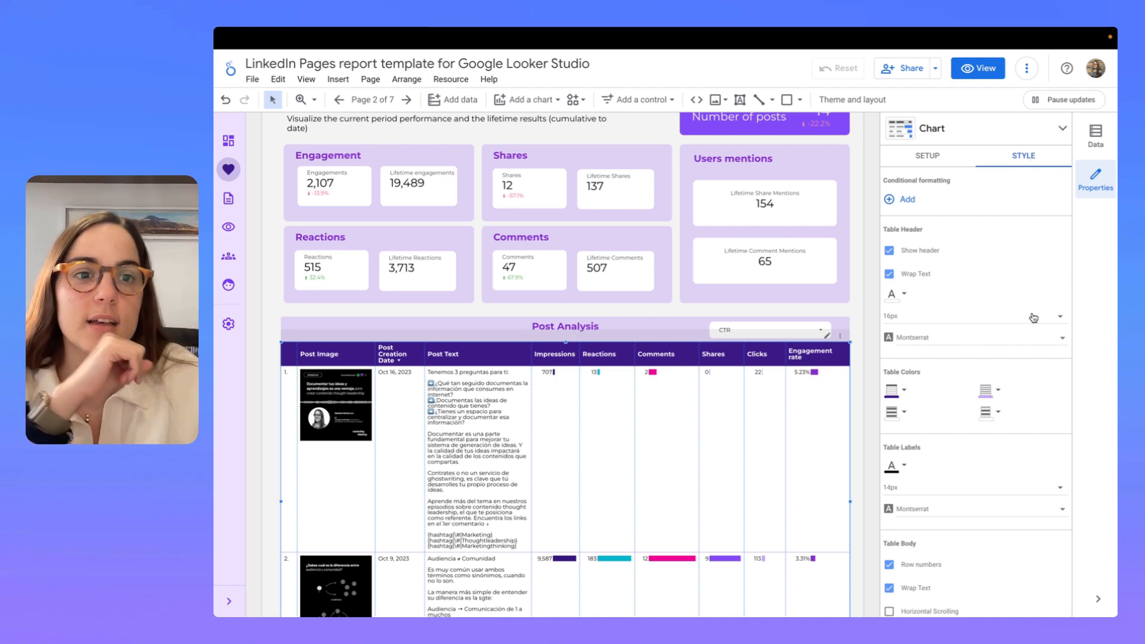
mouse_move(993, 276)
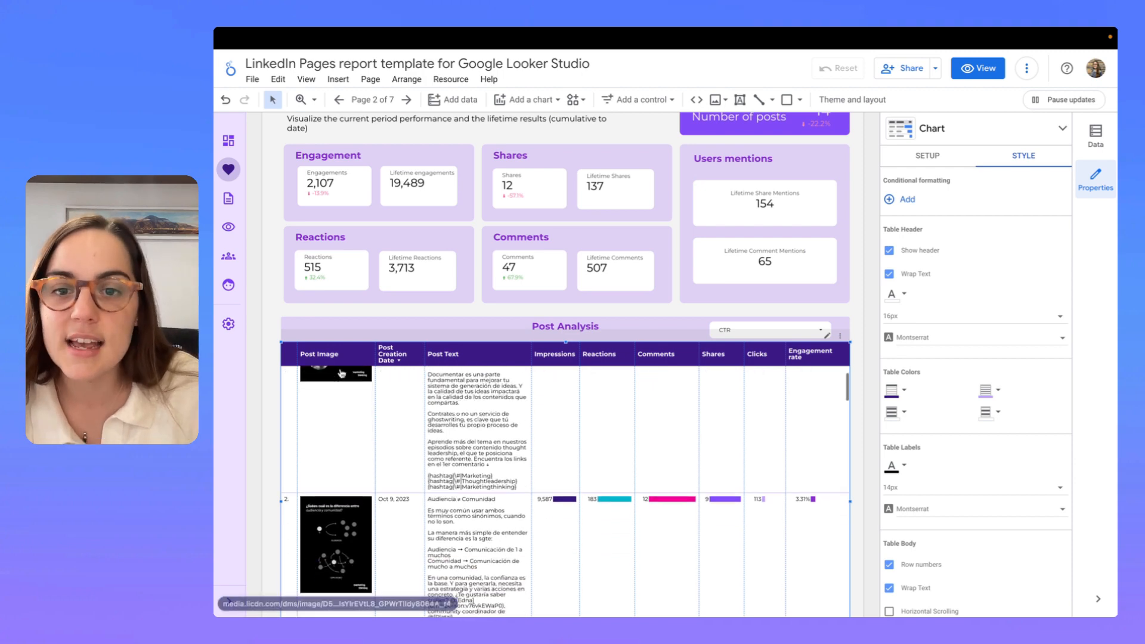
scroll(down, 3)
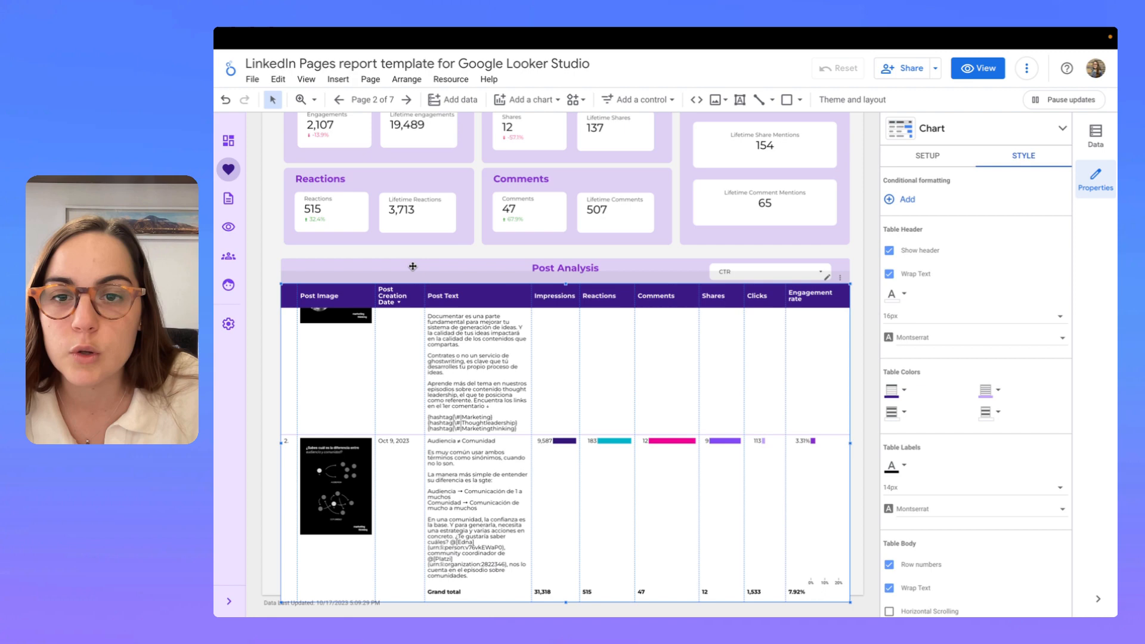
mouse_move(676, 297)
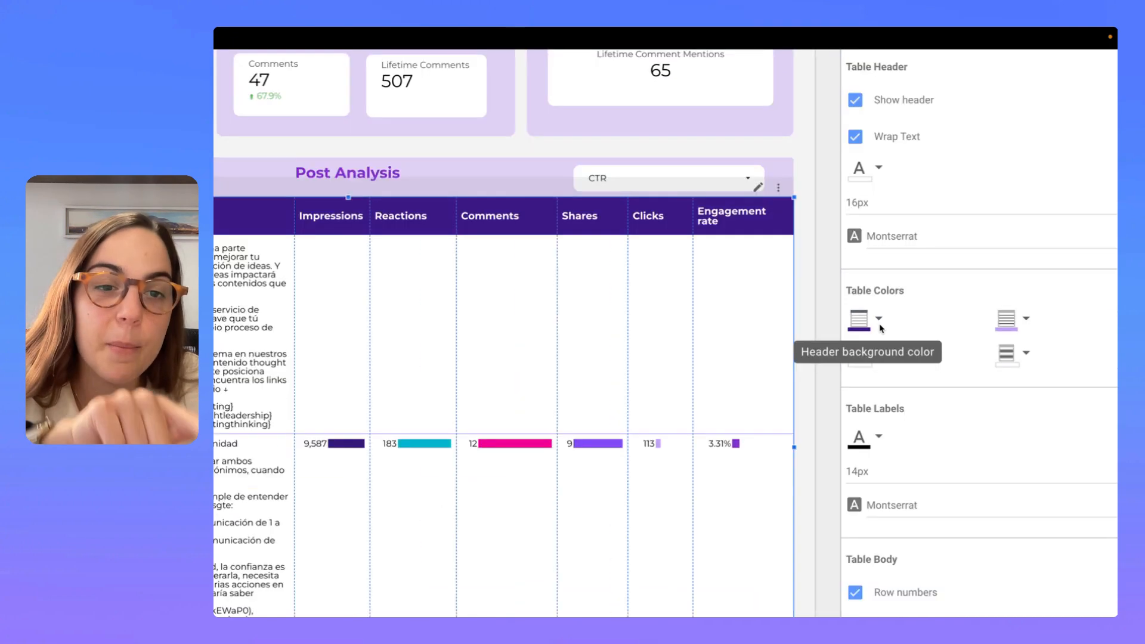
Change the Post Analysis table's header background colour and header font colour.
click(859, 320)
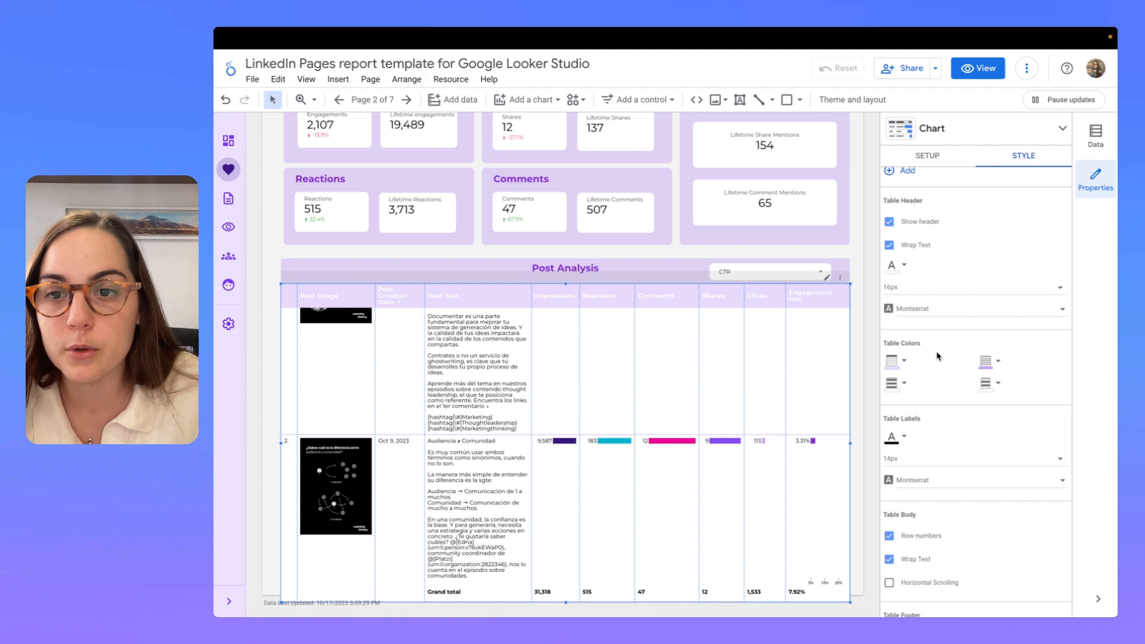
mouse_move(895, 265)
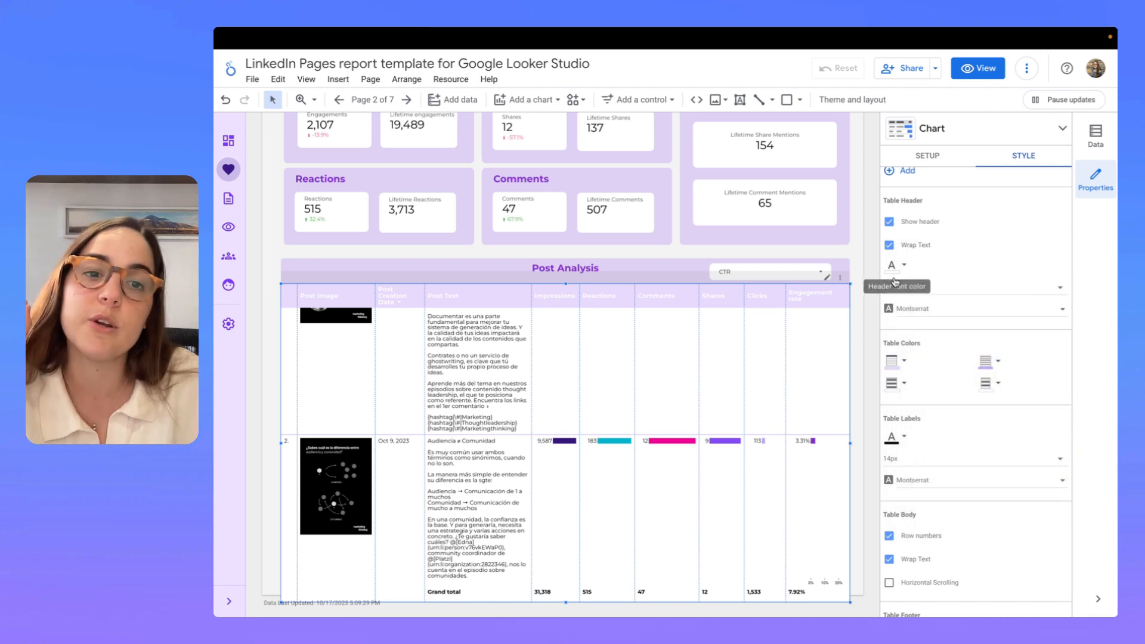
click(892, 264)
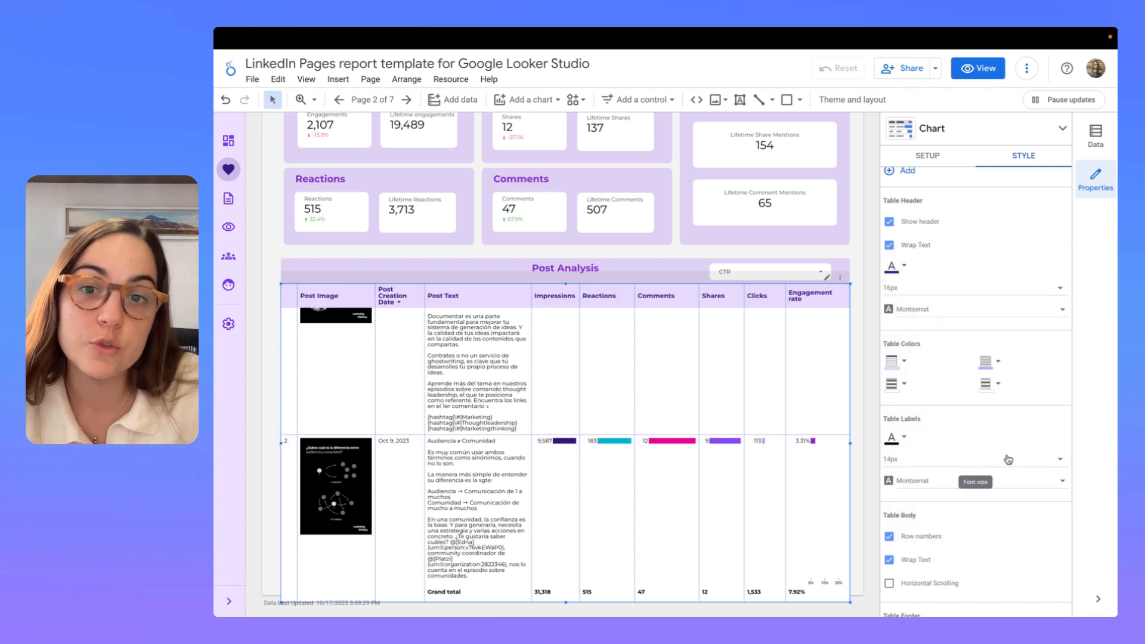
mouse_move(927, 277)
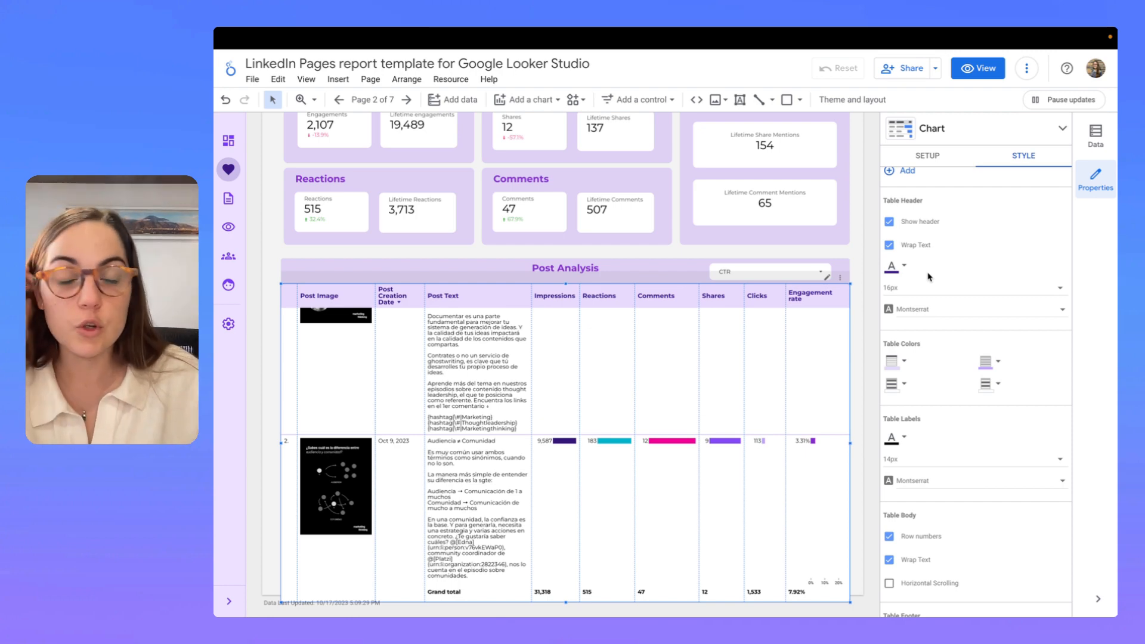
scroll(down, 3)
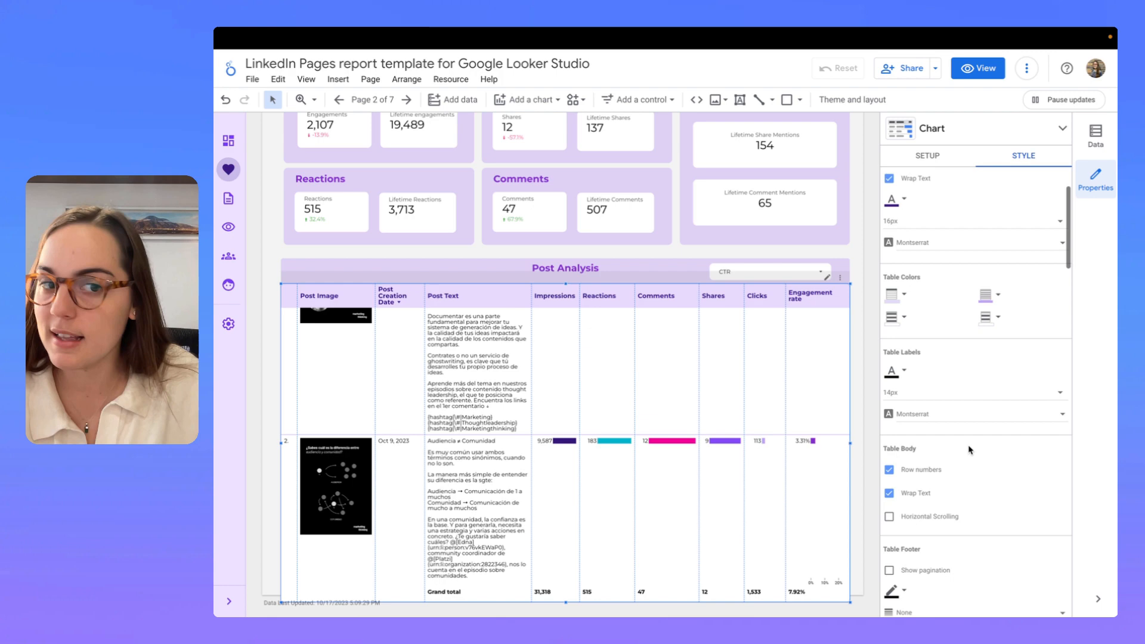
scroll(down, 3)
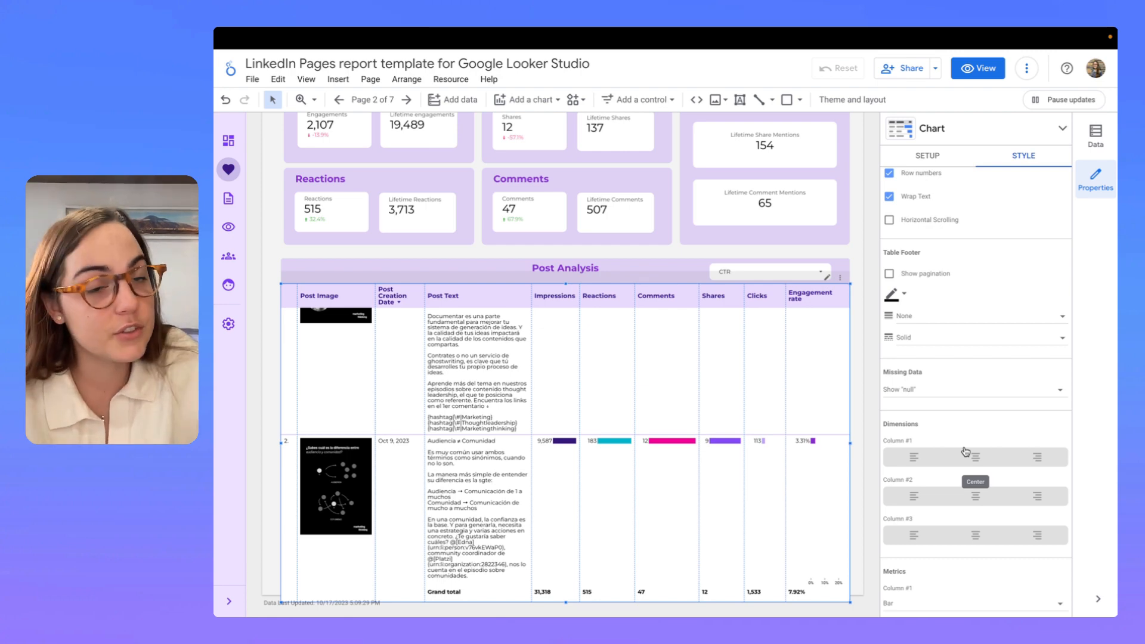
scroll(down, 3)
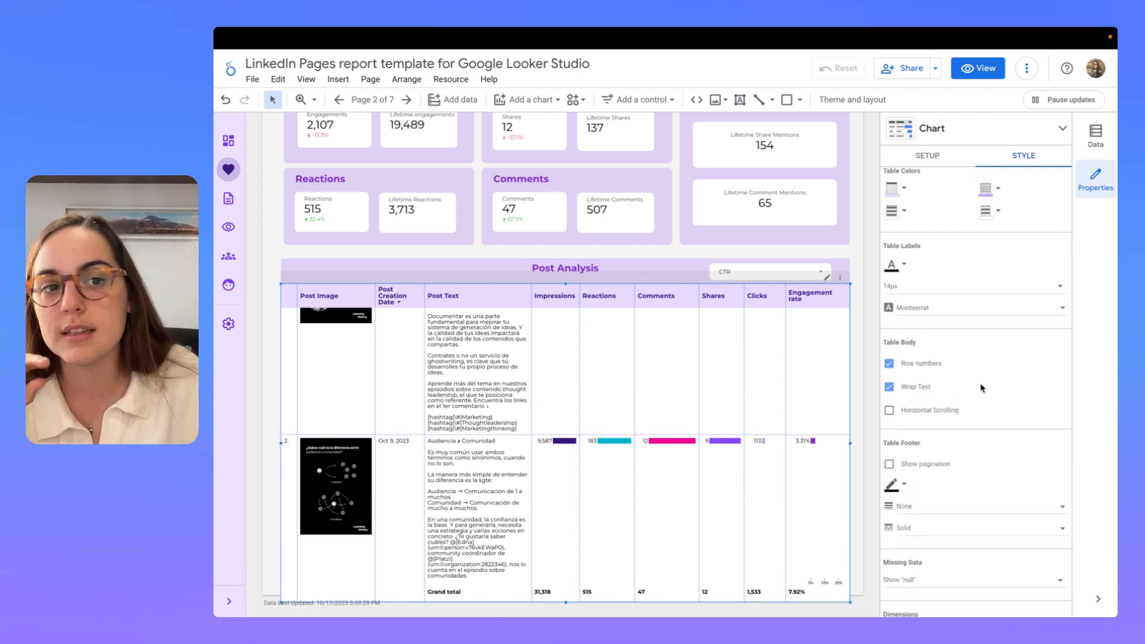
scroll(up, 3)
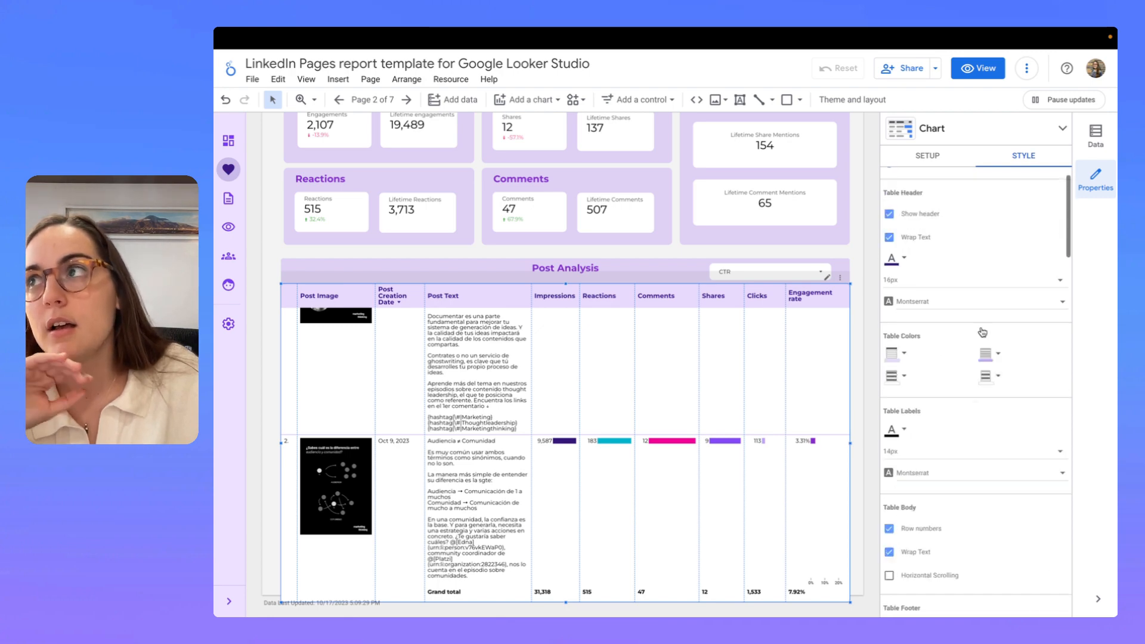
scroll(up, 3)
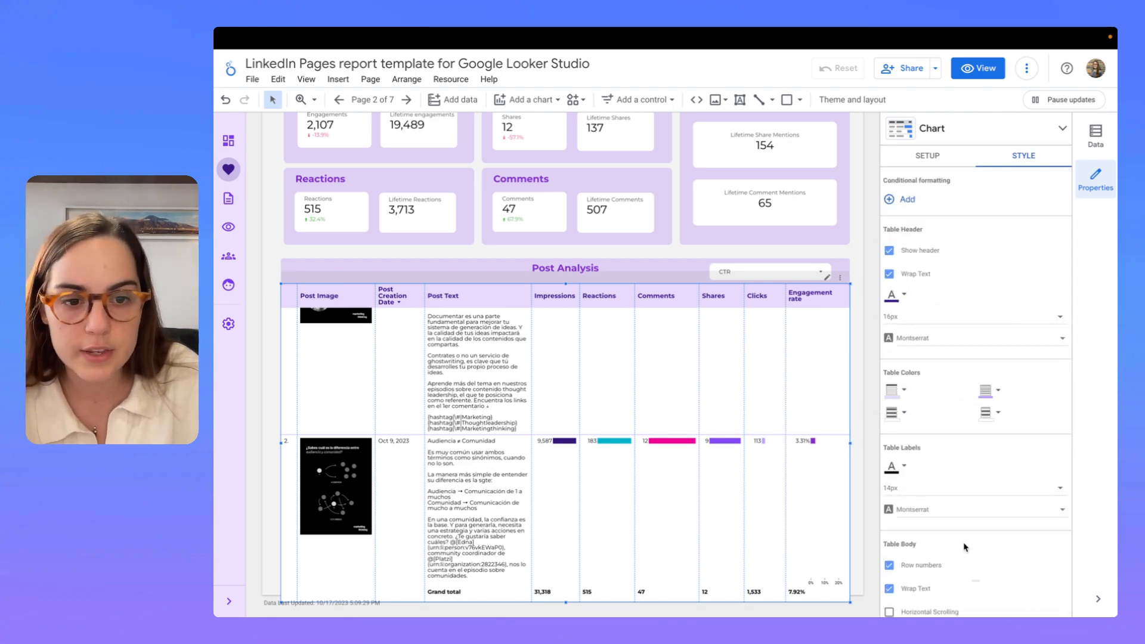
scroll(down, 3)
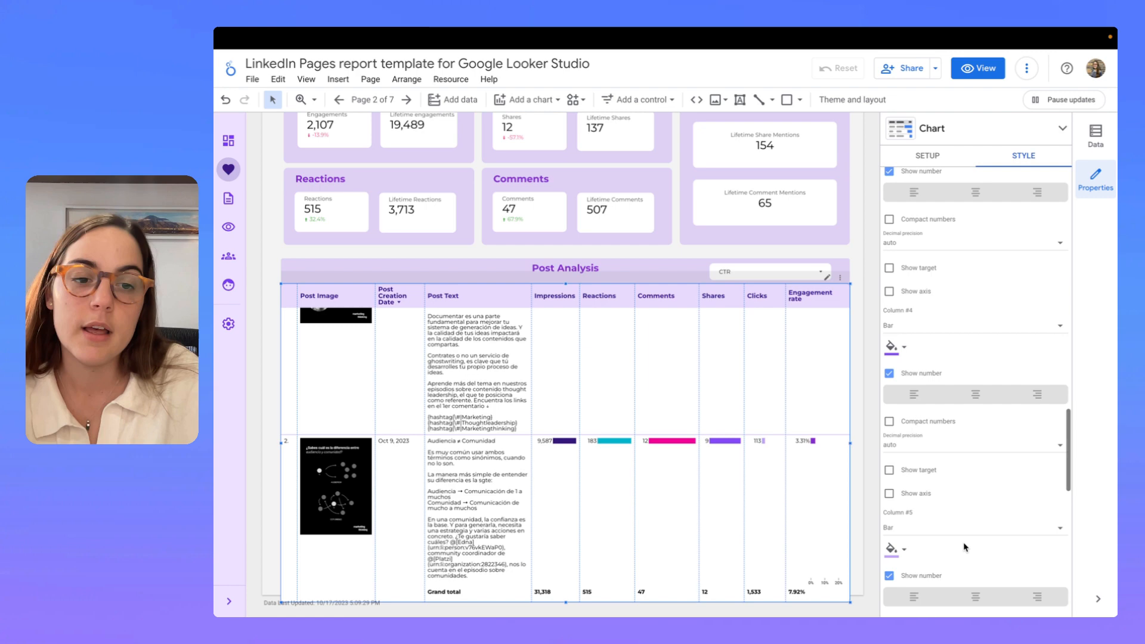
scroll(down, 3)
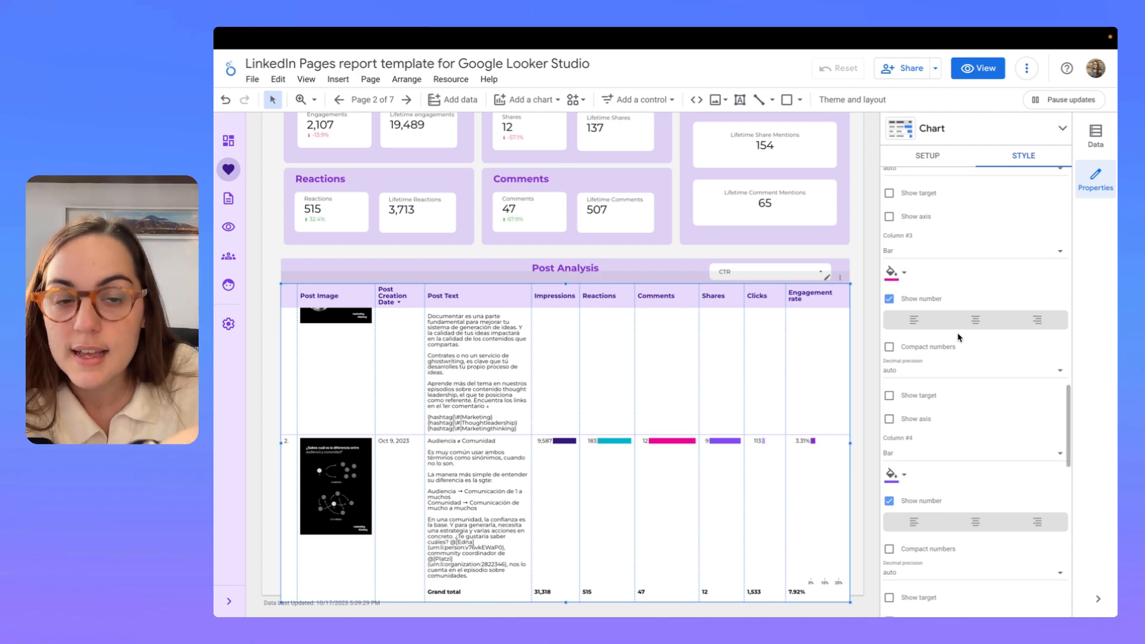
scroll(up, 3)
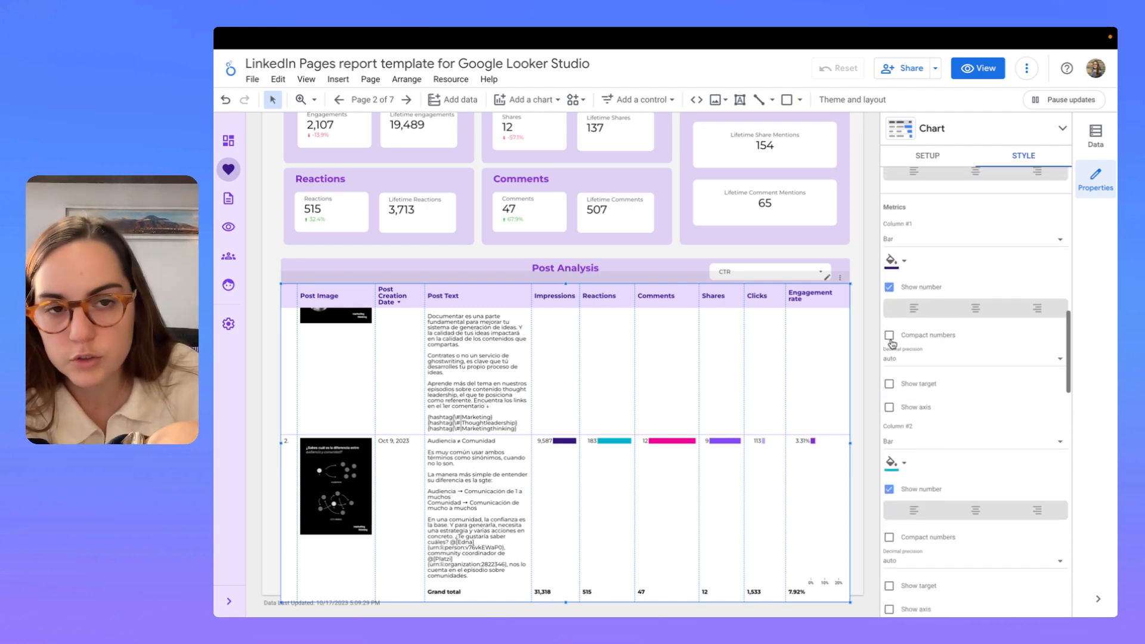
mouse_move(963, 378)
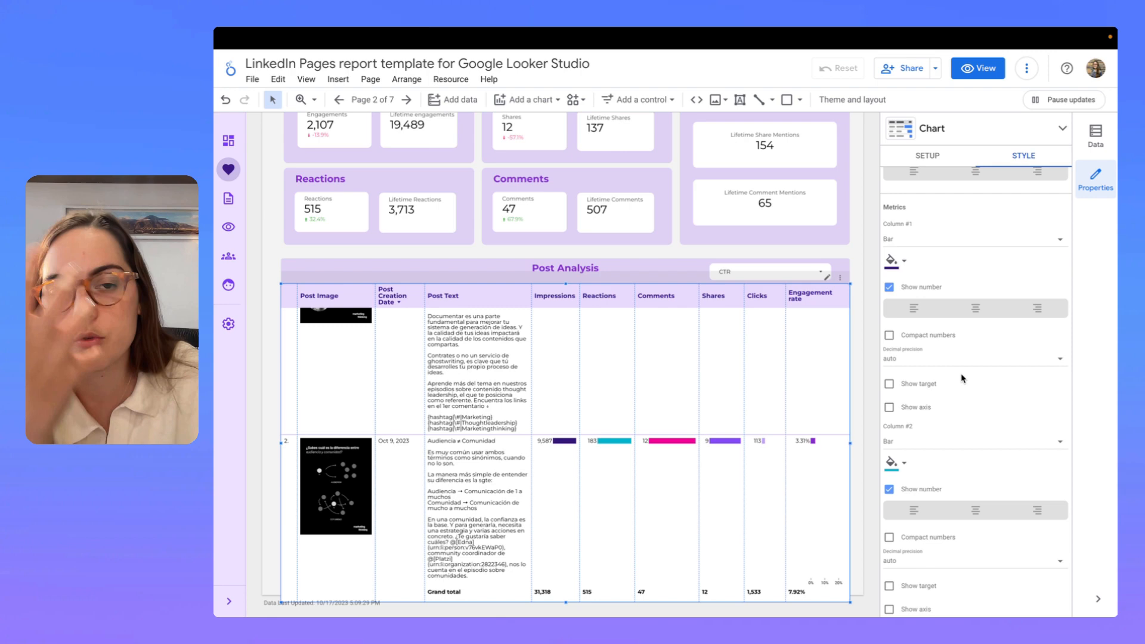
scroll(up, 3)
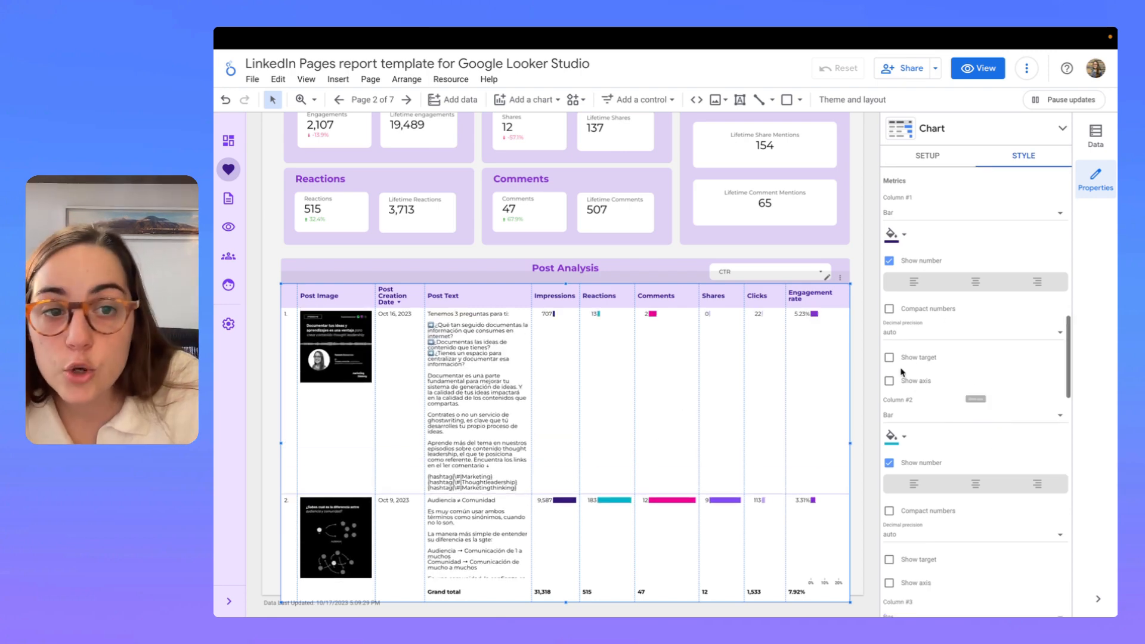
click(890, 357)
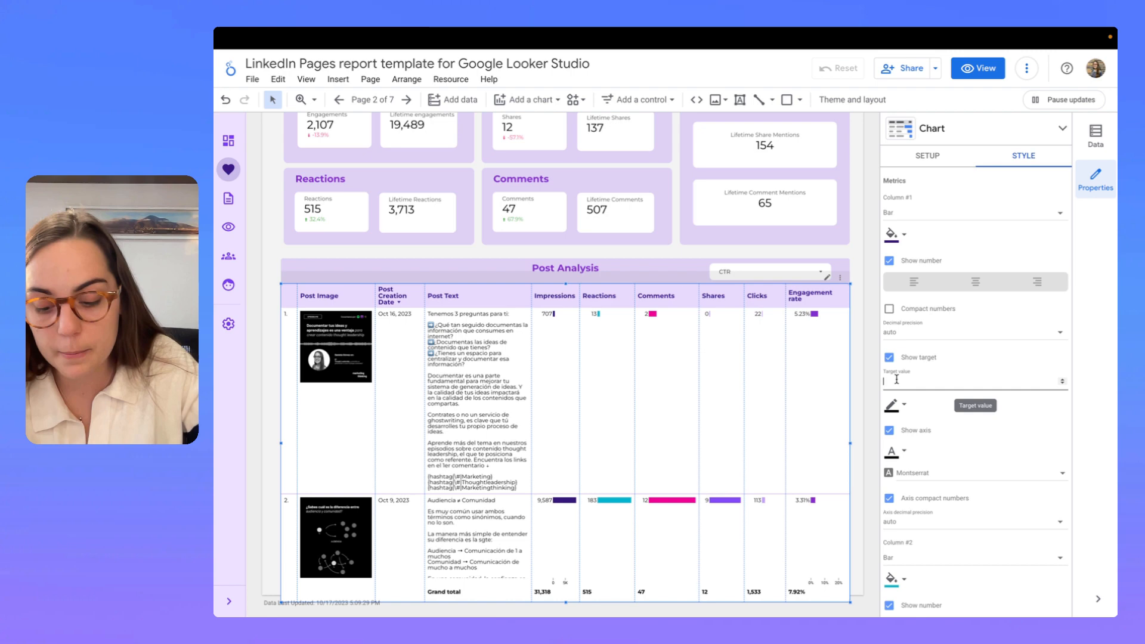
Set a 2500 target line on the Impressions bars, then return to Setup.
text(2500)
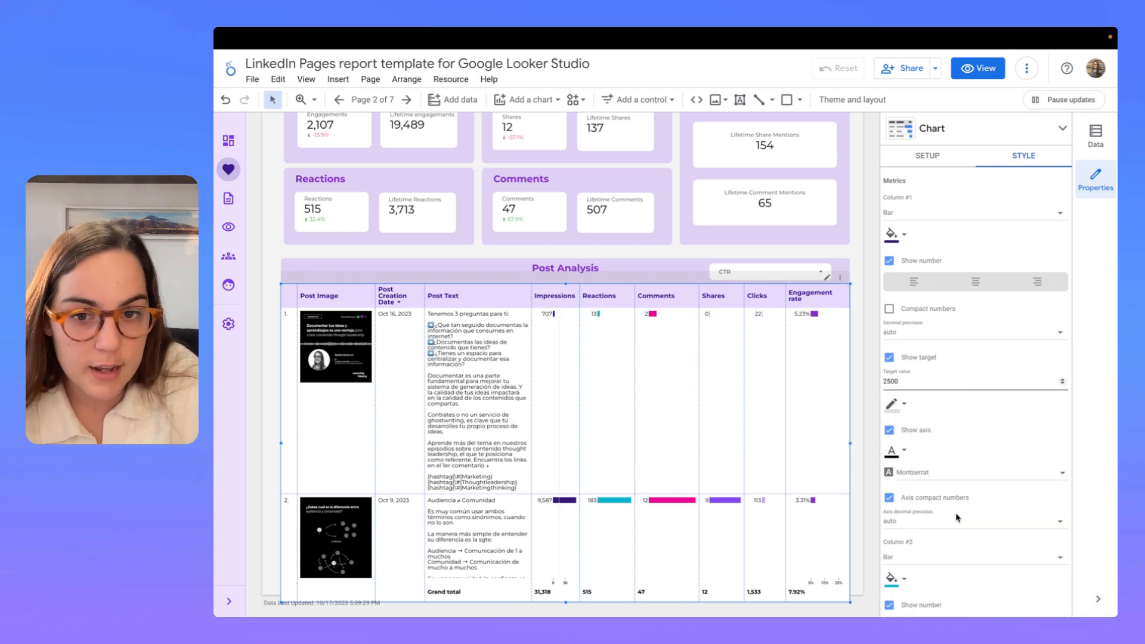
scroll(down, 3)
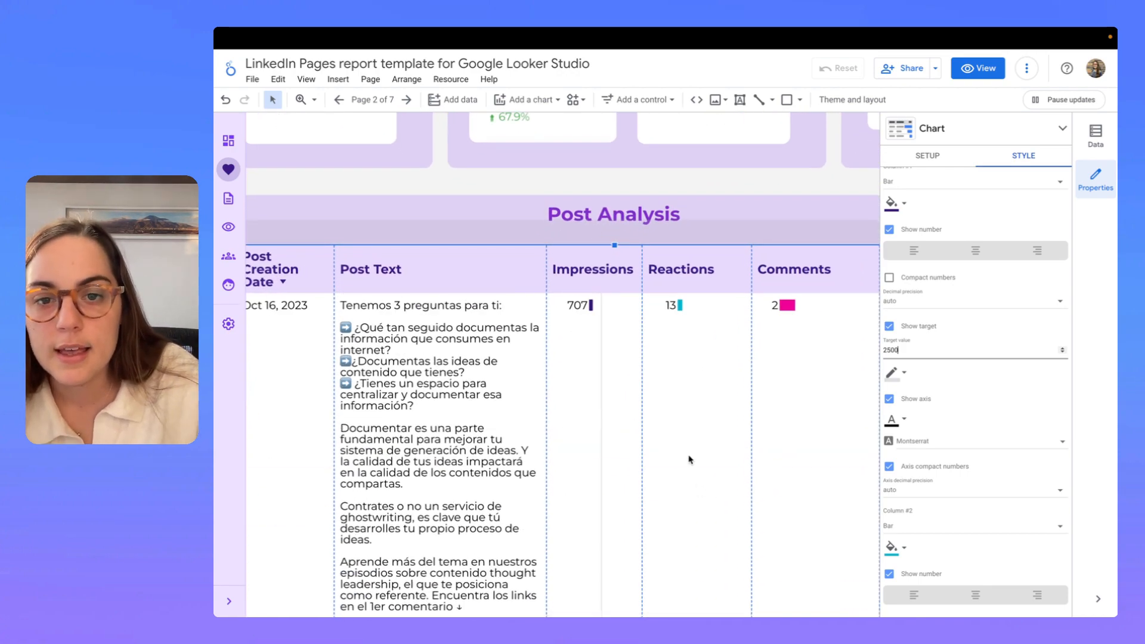
scroll(up, 3)
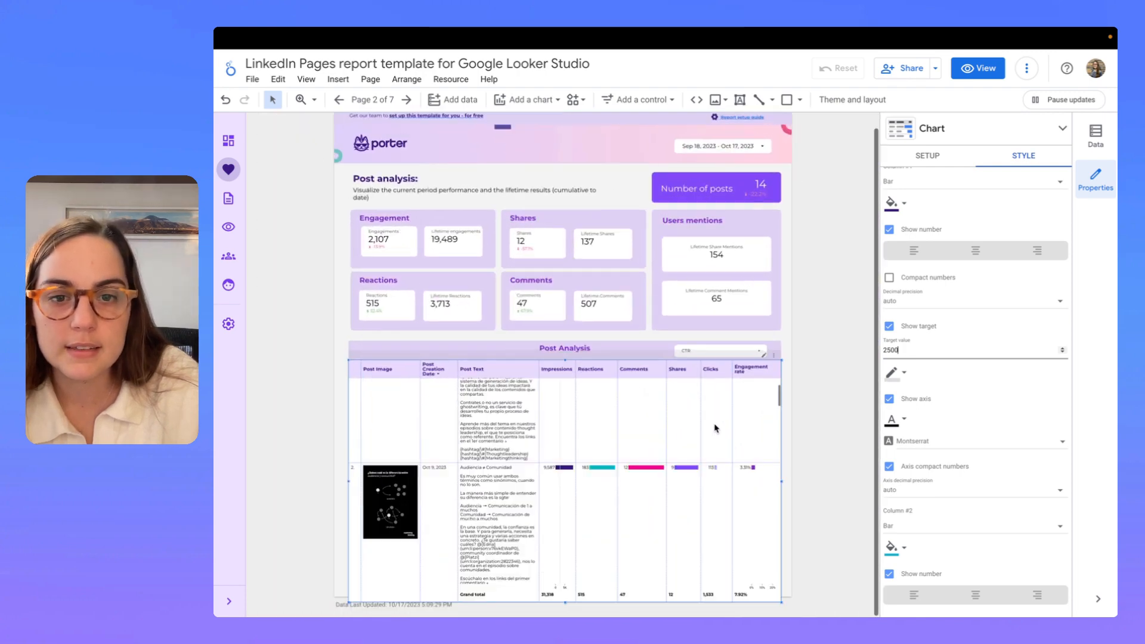
scroll(down, 3)
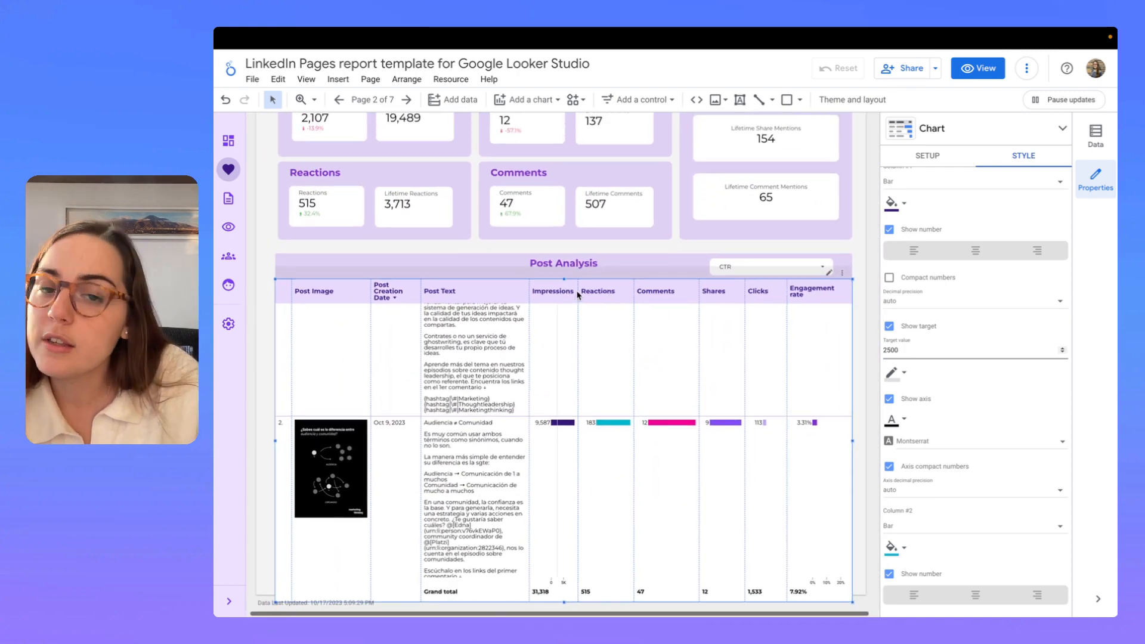
click(928, 156)
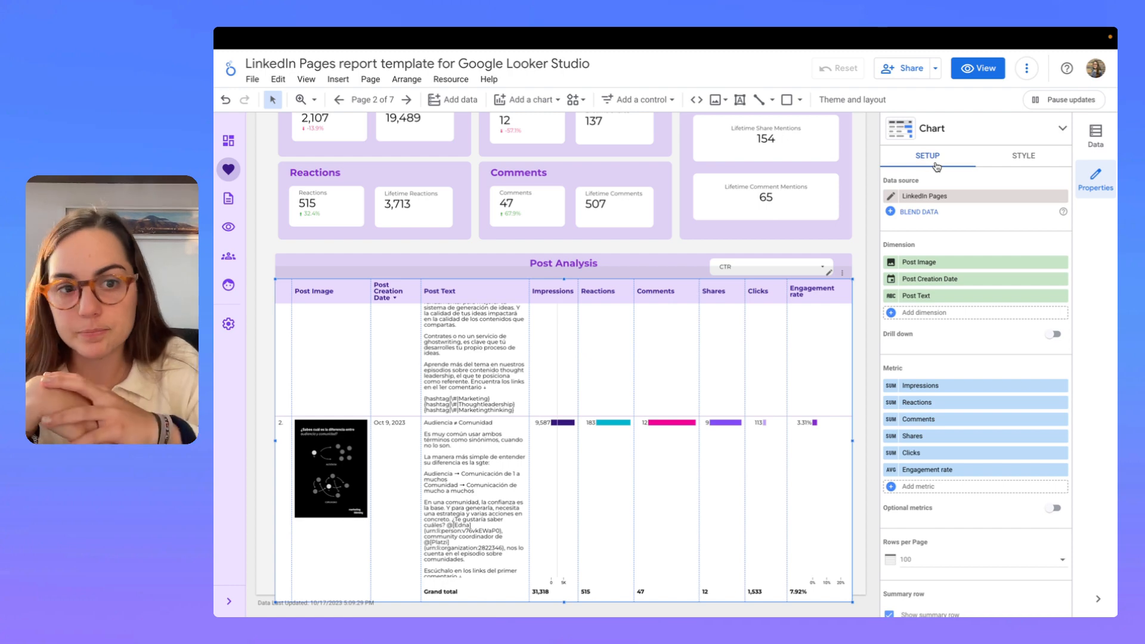
Select the gradient header banner behind the porter logo to show its properties.
scroll(up, 3)
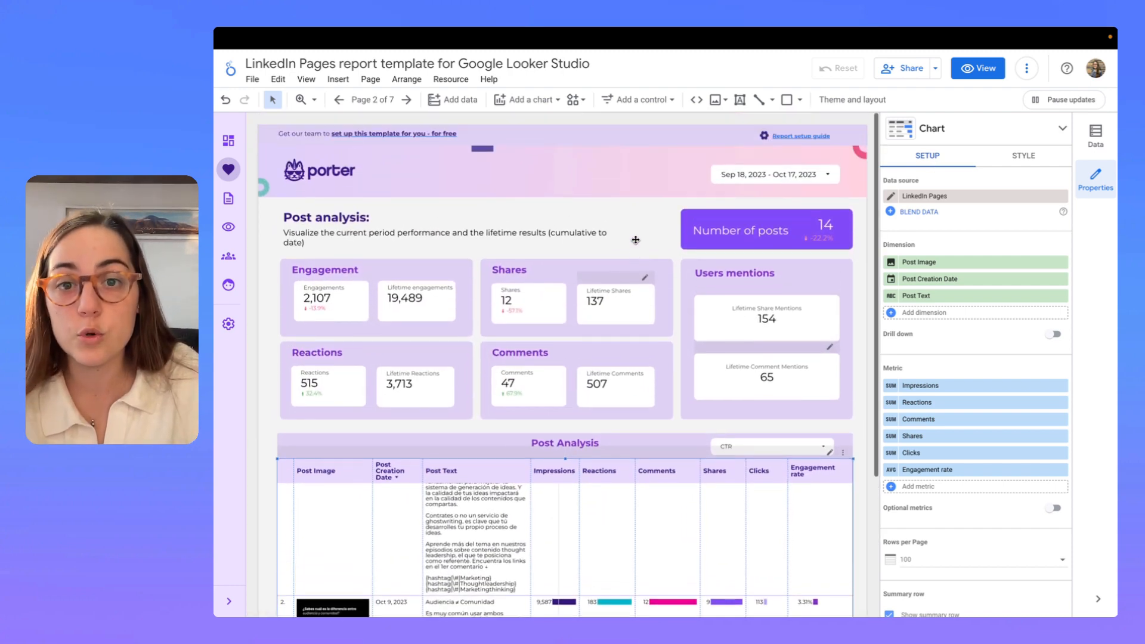
click(319, 170)
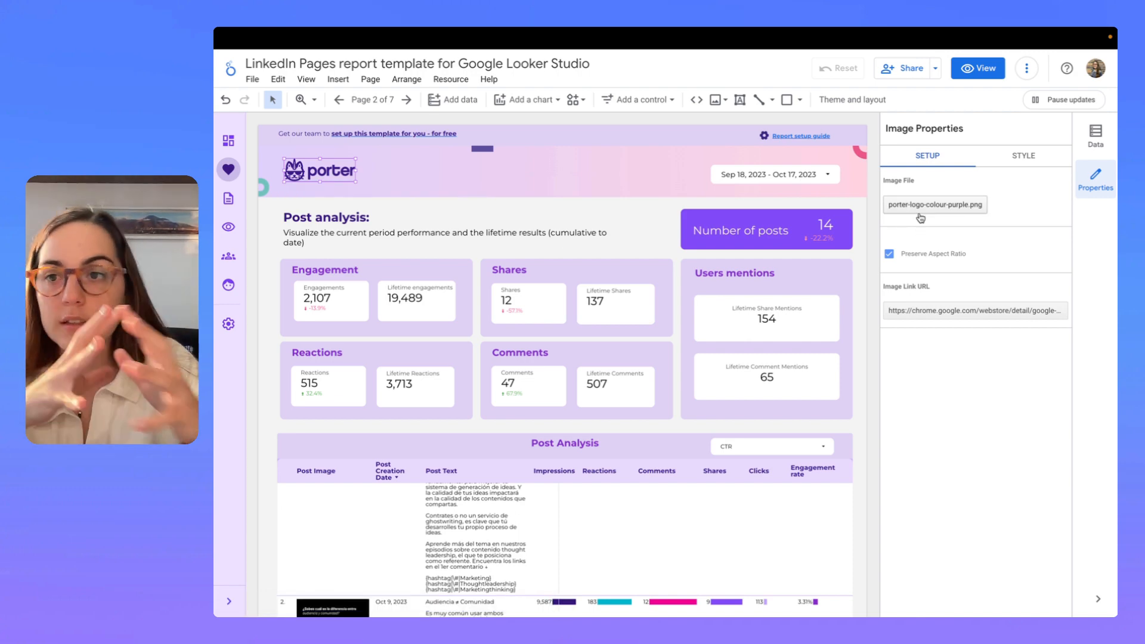
click(562, 174)
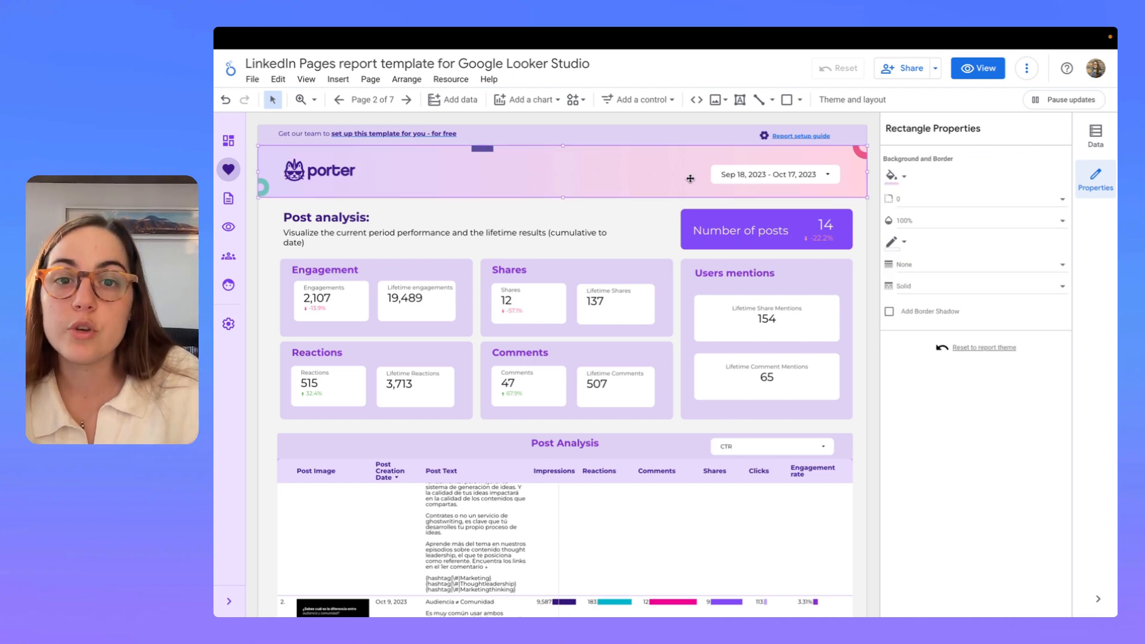
click(787, 99)
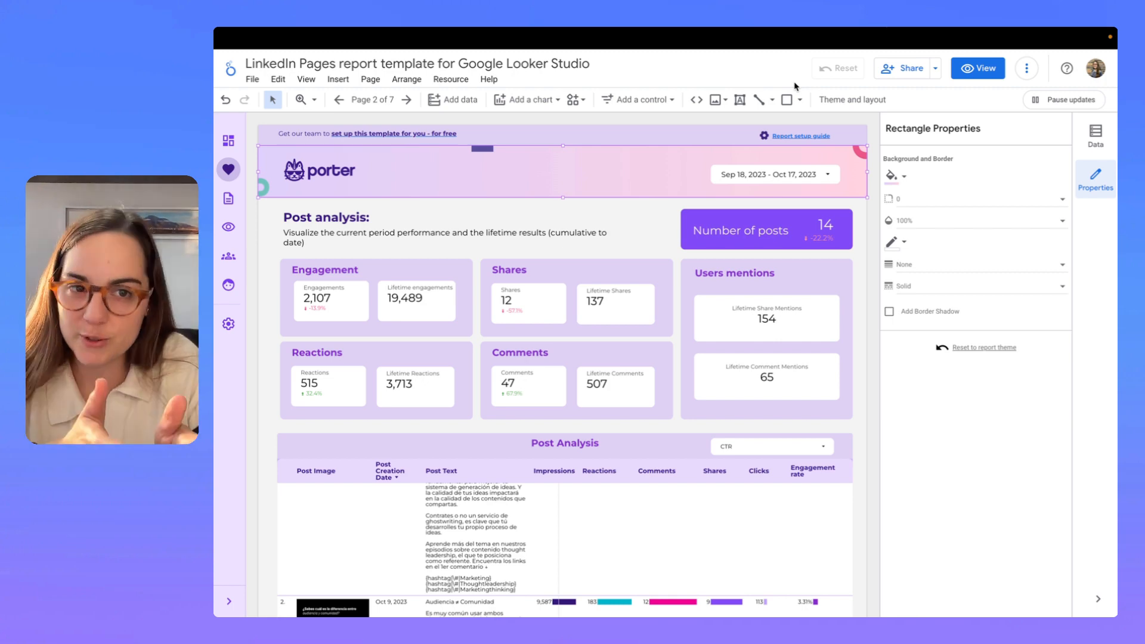
click(891, 176)
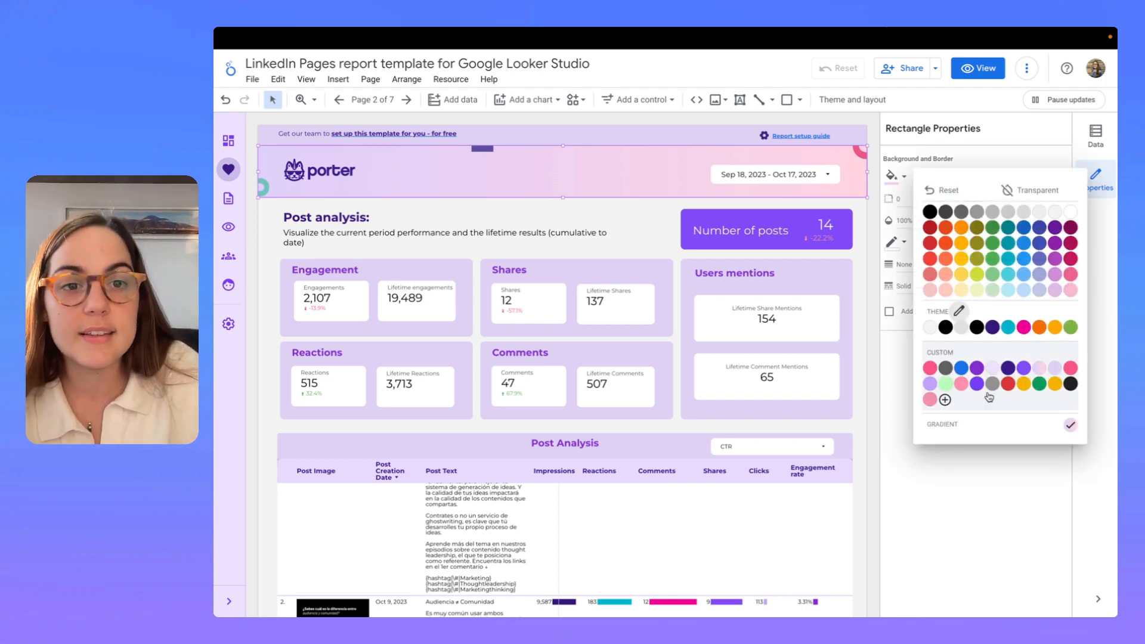
mouse_move(1049, 432)
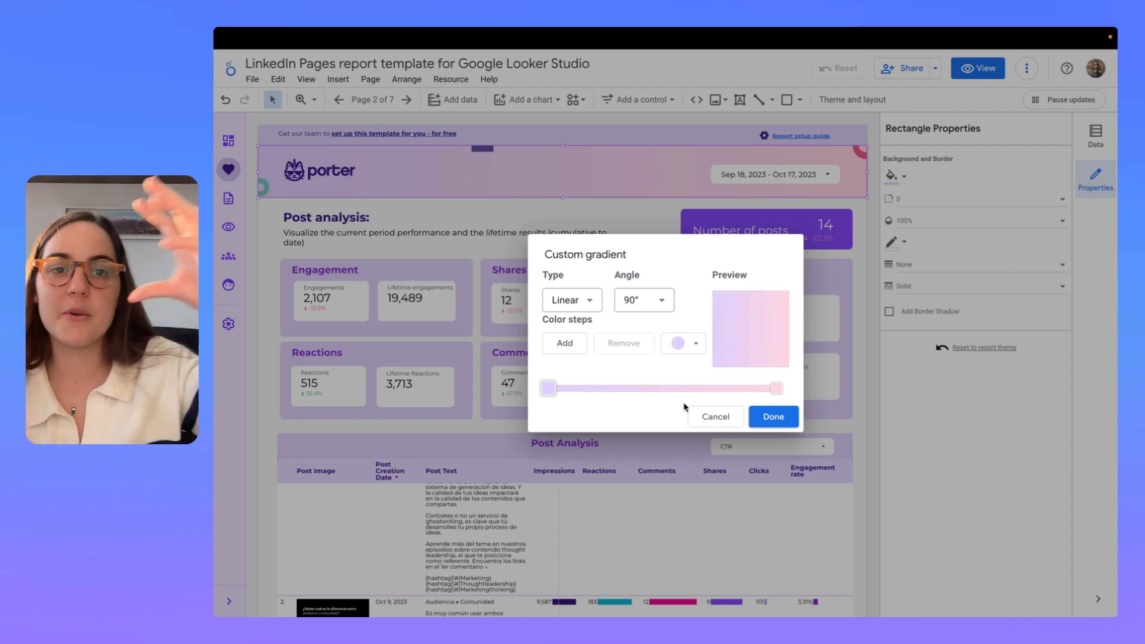
click(773, 417)
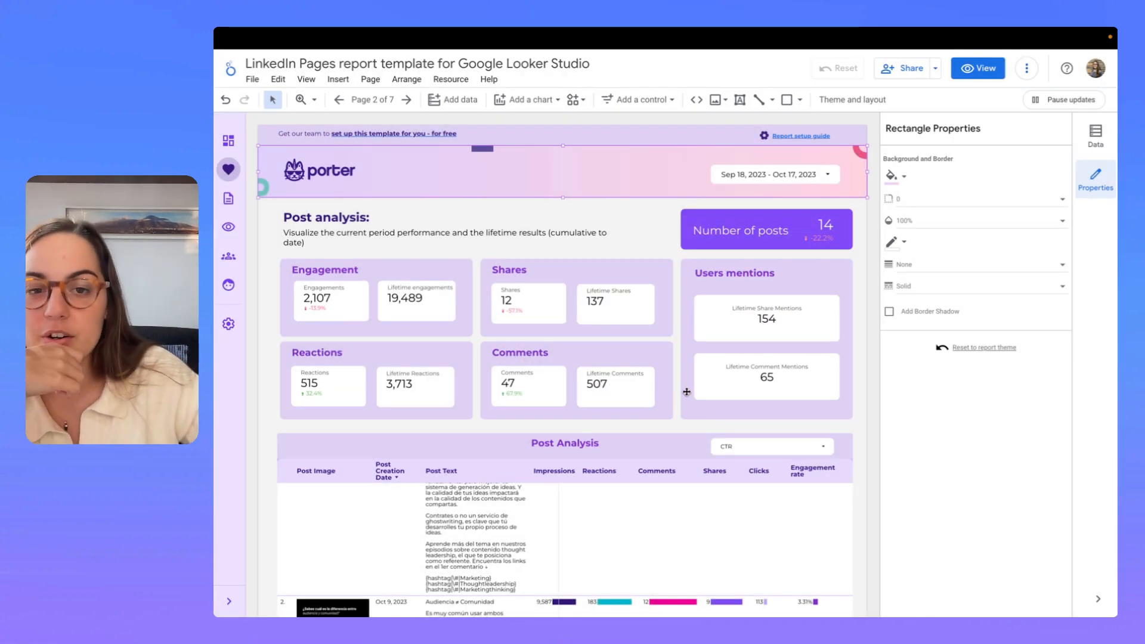
mouse_move(604, 218)
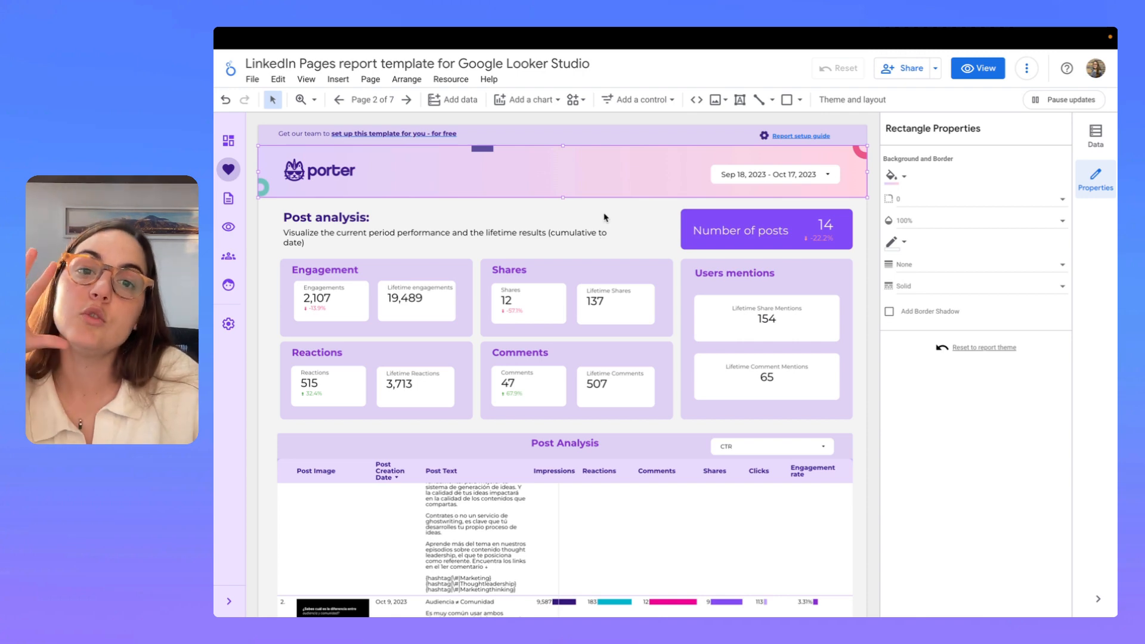
click(617, 213)
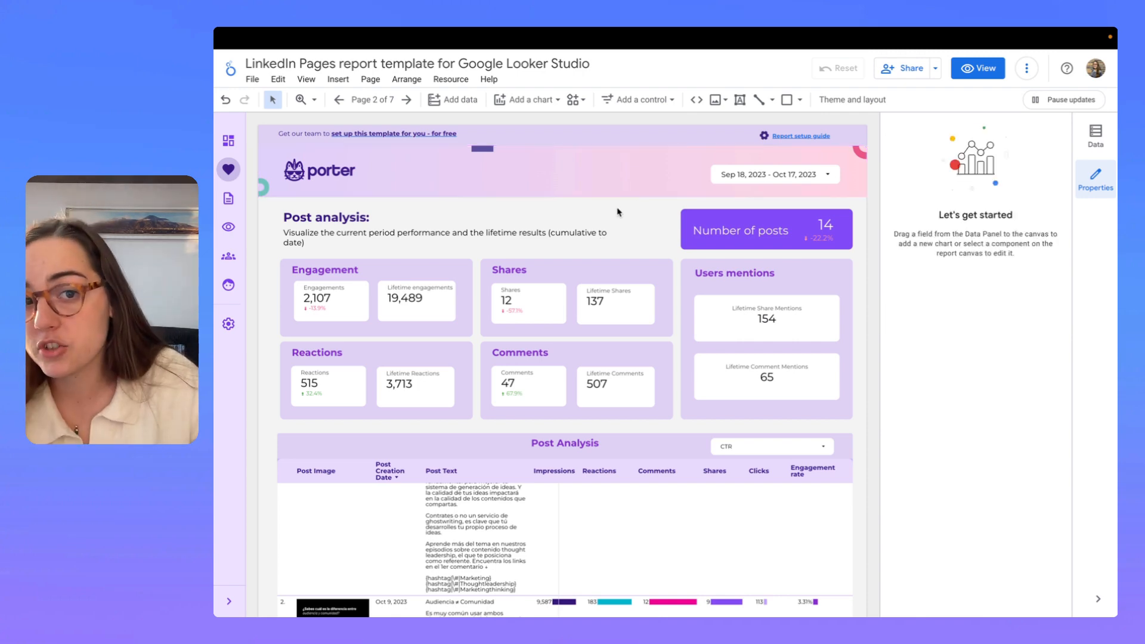
mouse_move(852, 100)
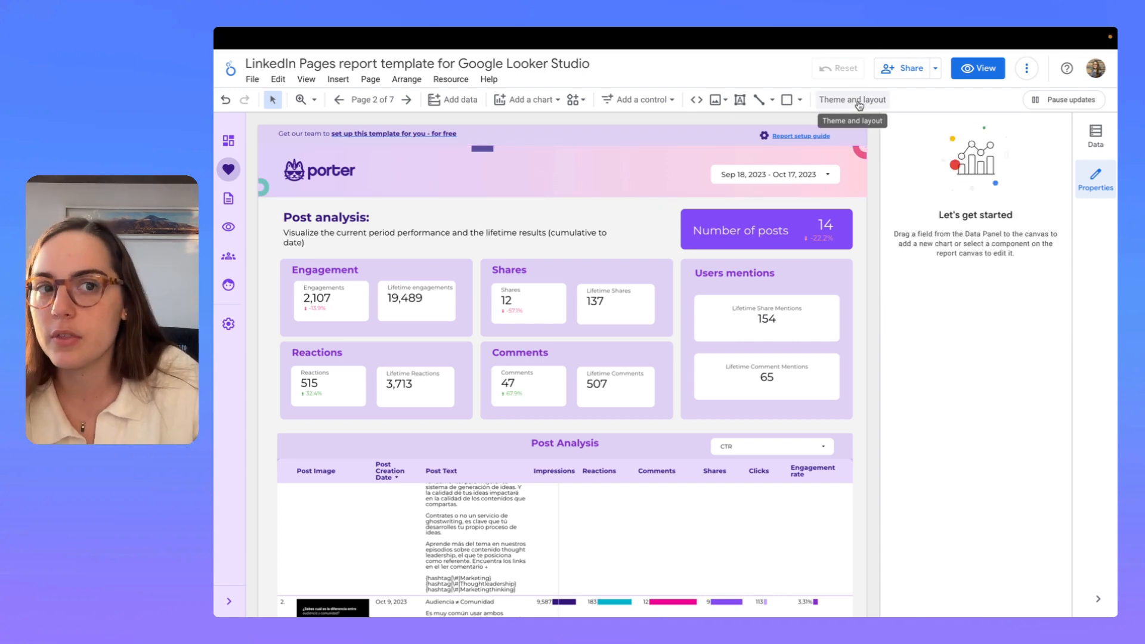
Try extracting a theme from an uploaded image, then cancel the generated themes.
click(852, 99)
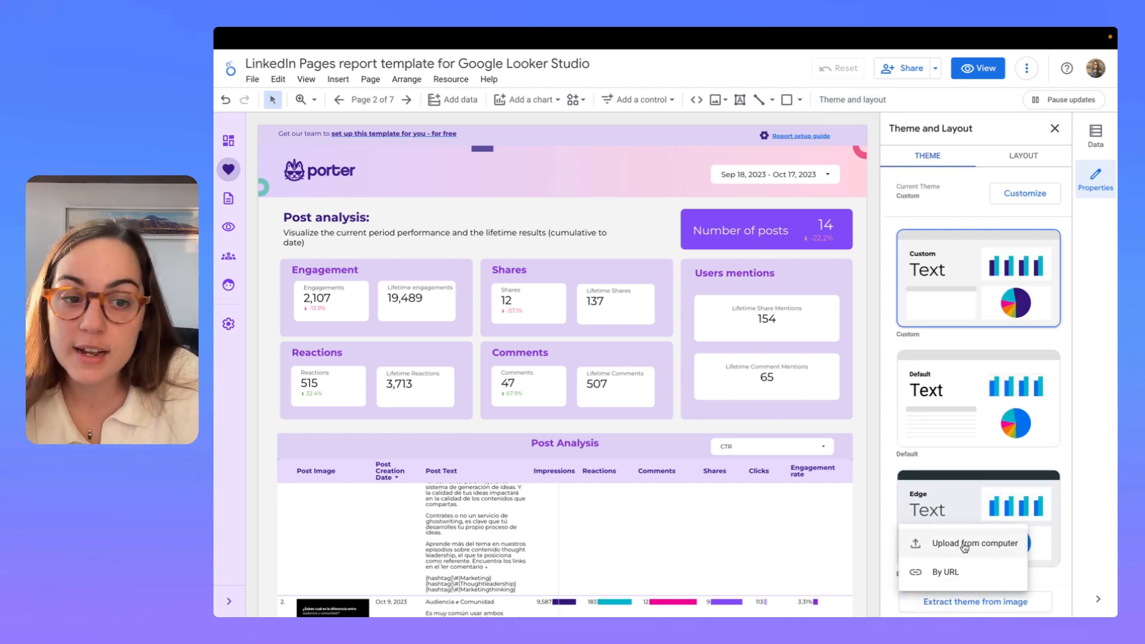
click(976, 544)
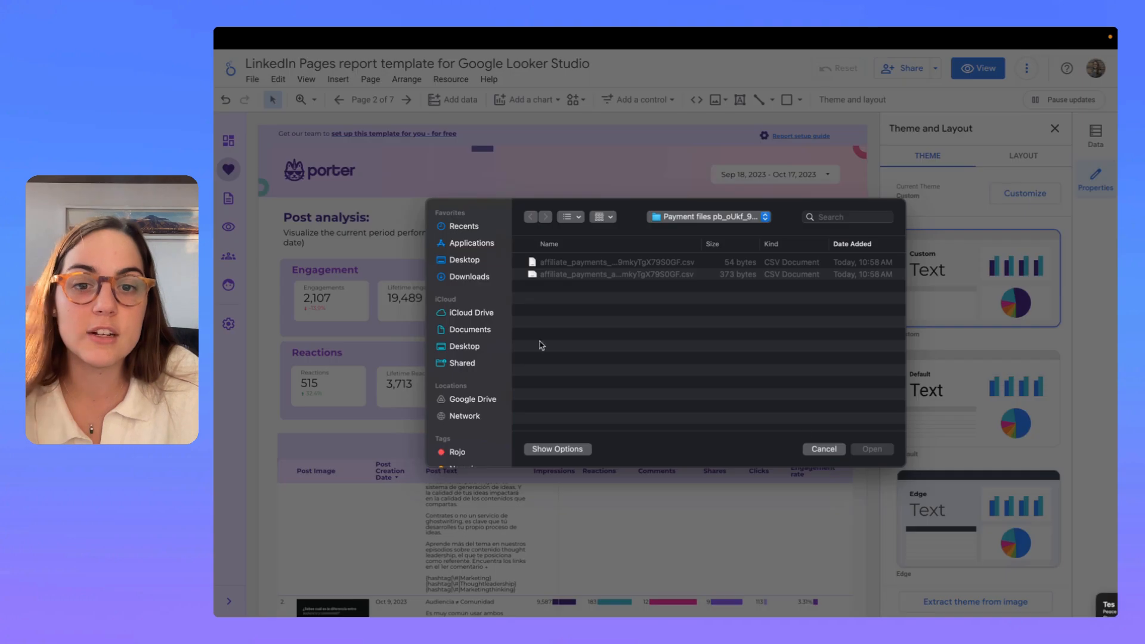
click(469, 276)
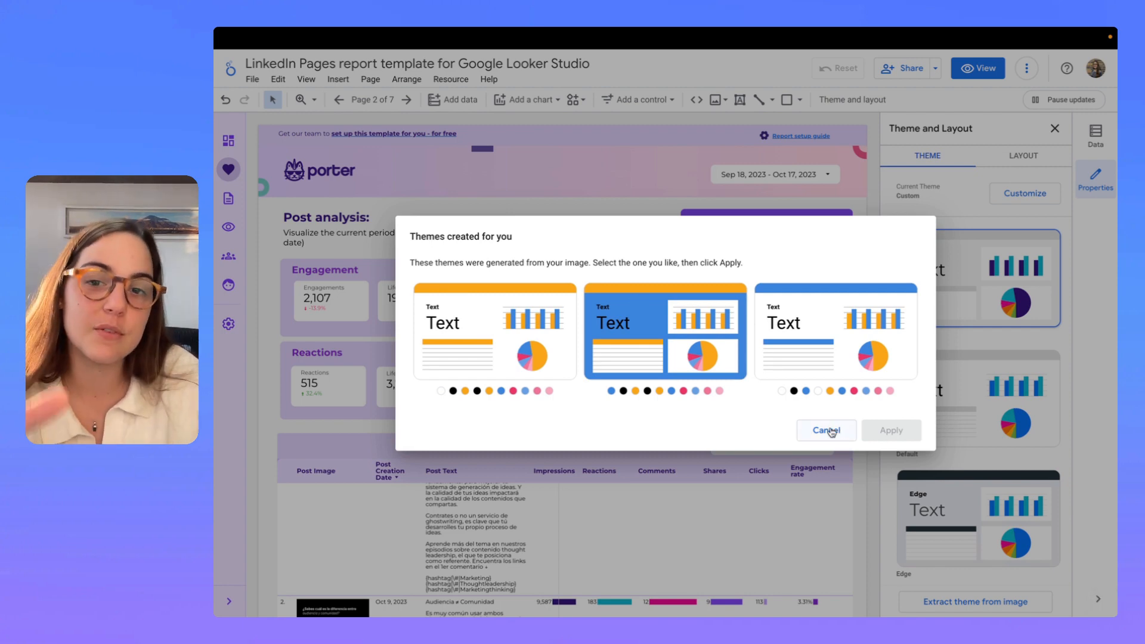
click(826, 430)
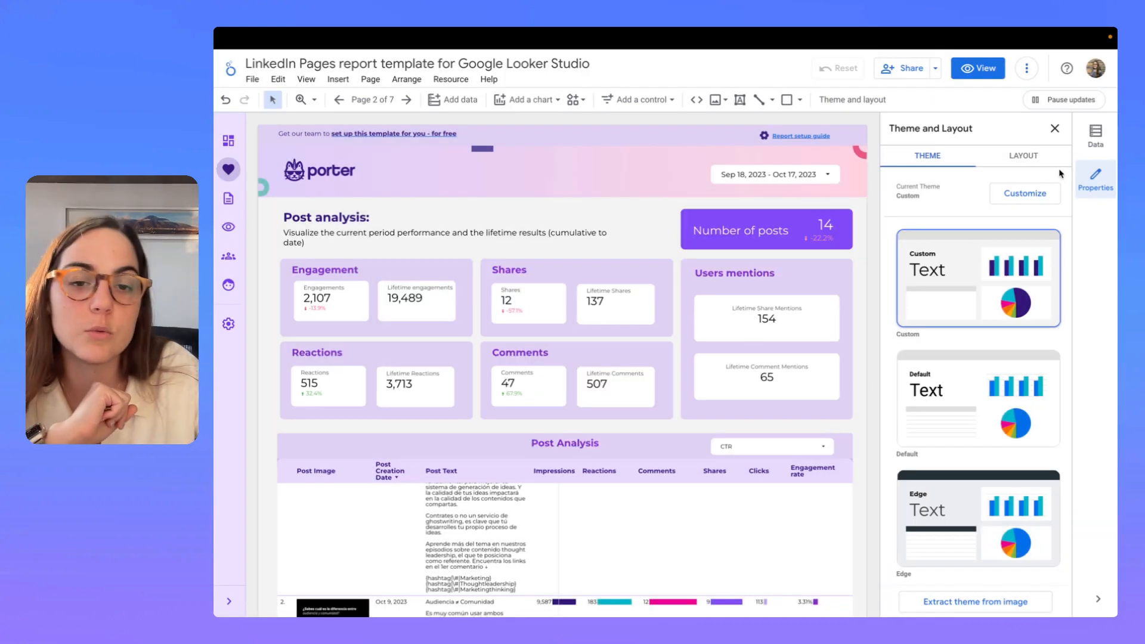
Customize the current theme and scroll down to the Data styles options.
click(1024, 193)
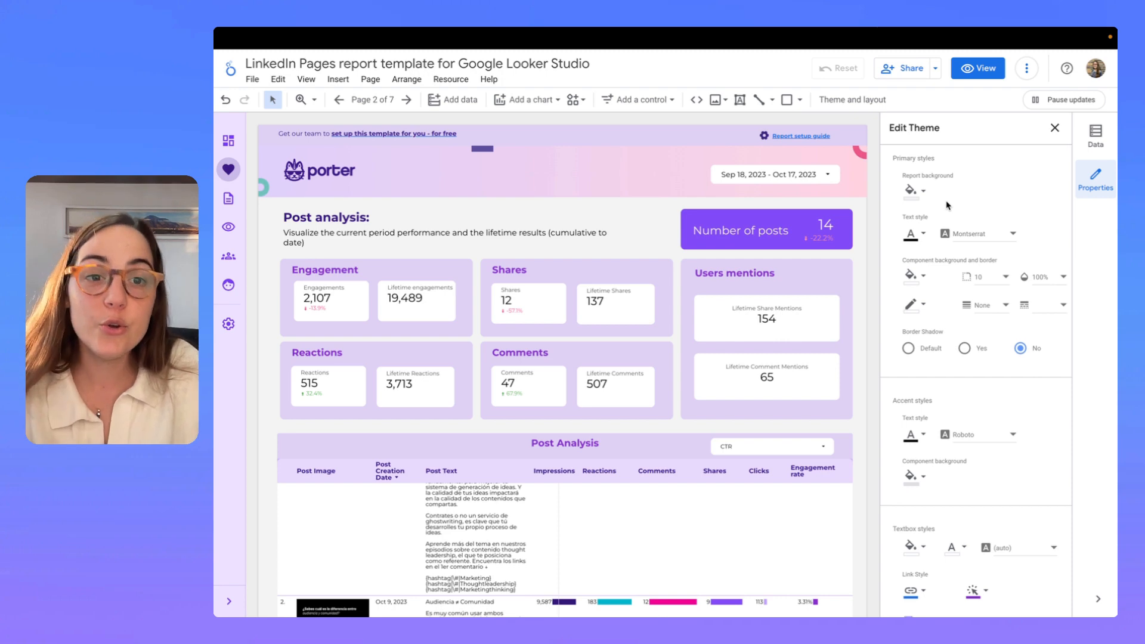
scroll(down, 3)
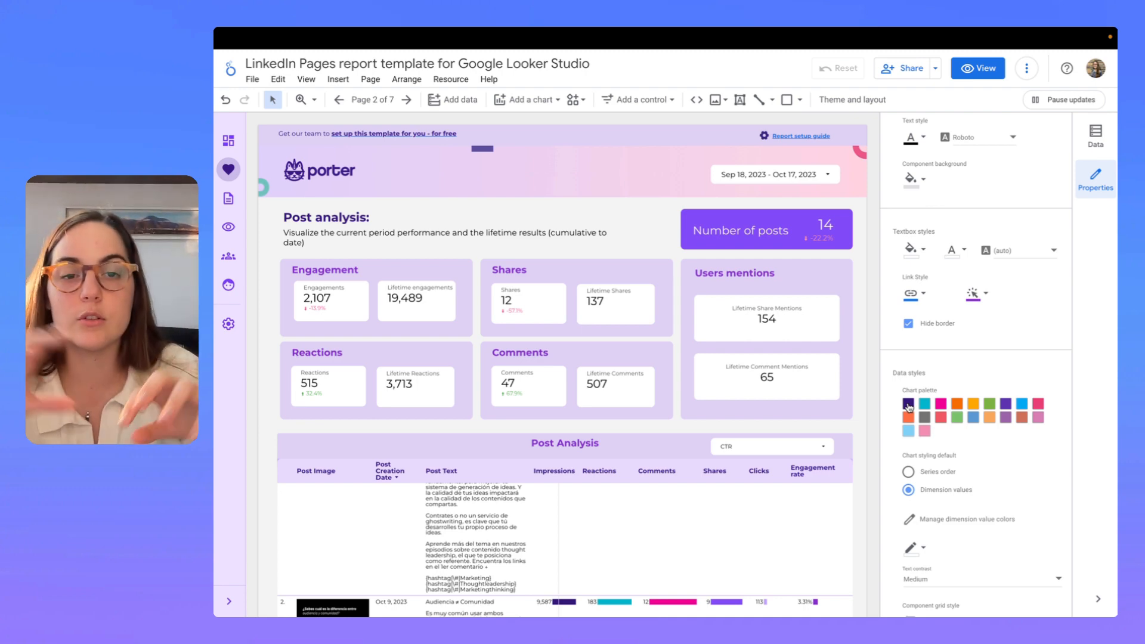
scroll(down, 3)
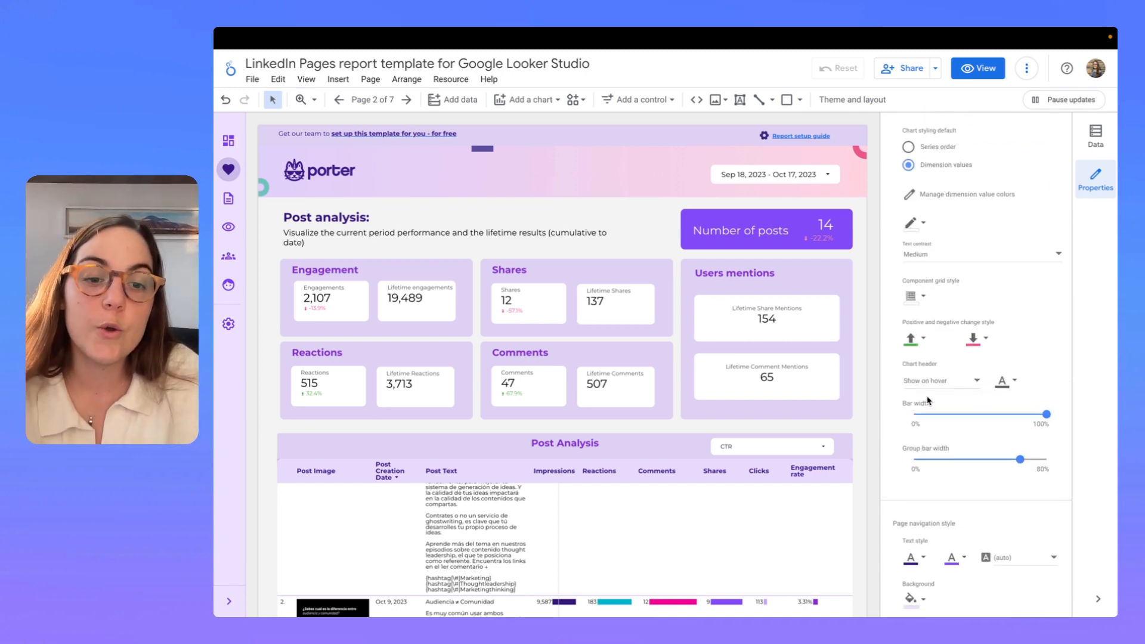